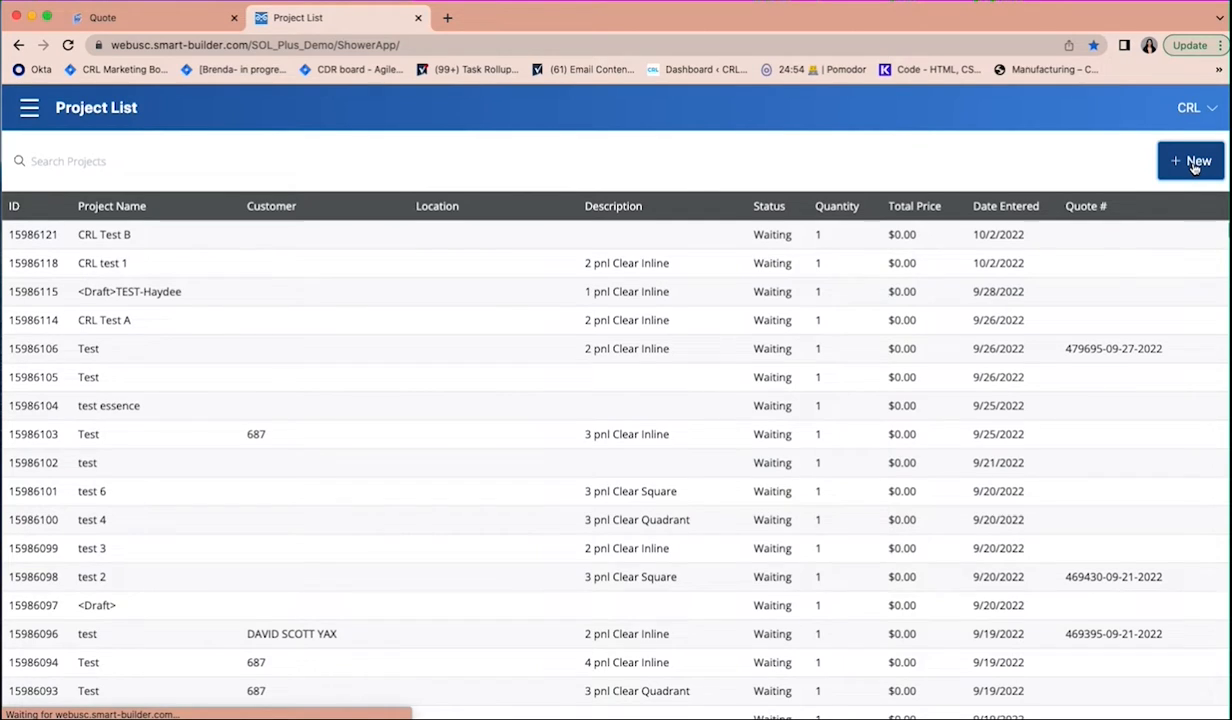
# Add a new project and name it 'CRL Test BC'.
pyautogui.click(1190, 161)
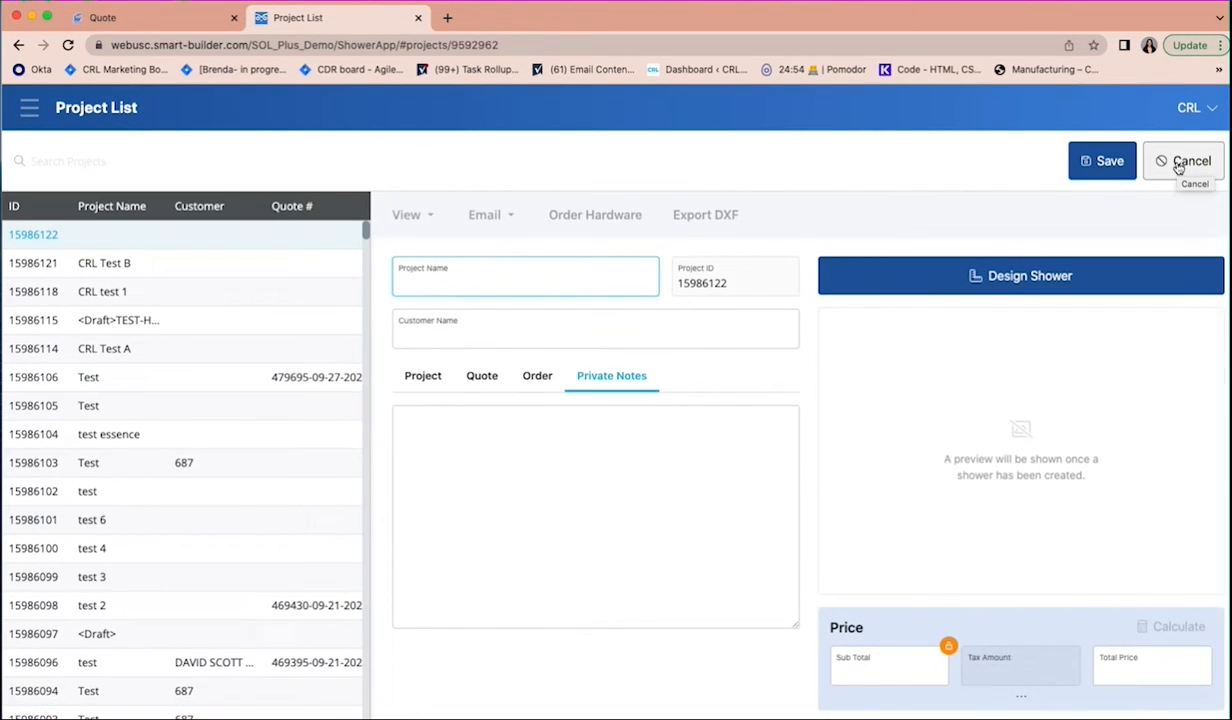
pyautogui.write('CRL Test B')
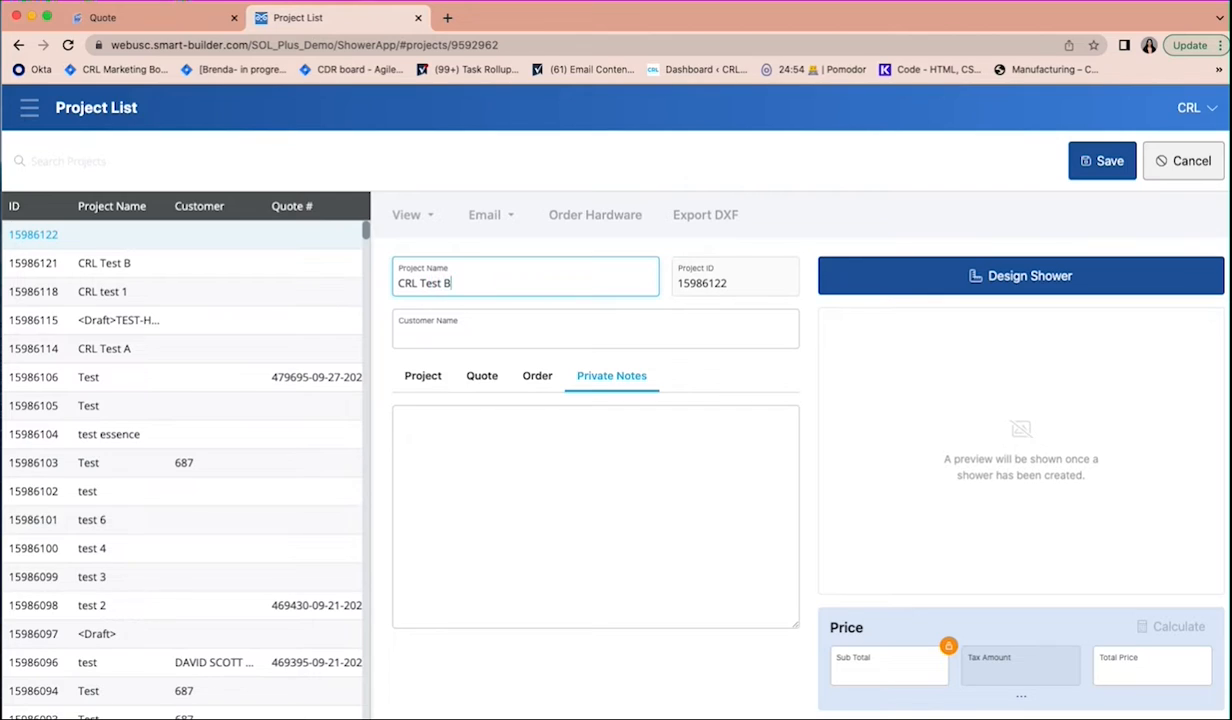
pyautogui.write('C')
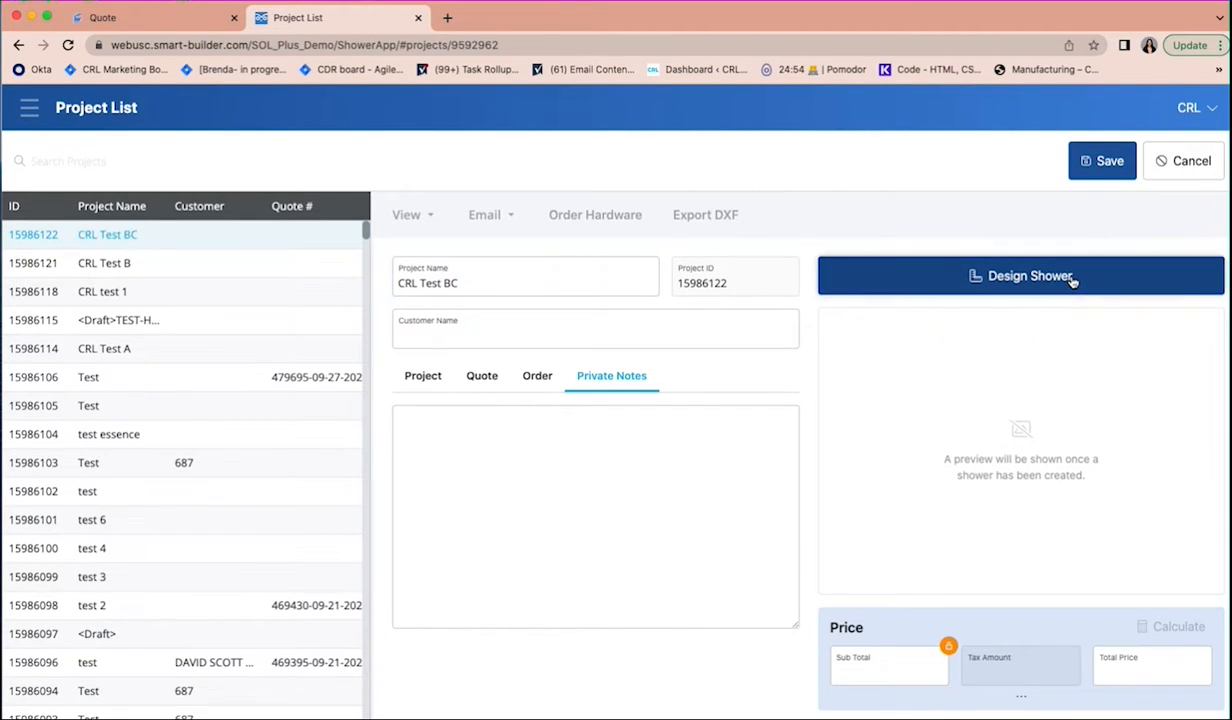
# Pick the inline, single-door, left-hinged template with door plus fixed side panel.
pyautogui.click(1020, 276)
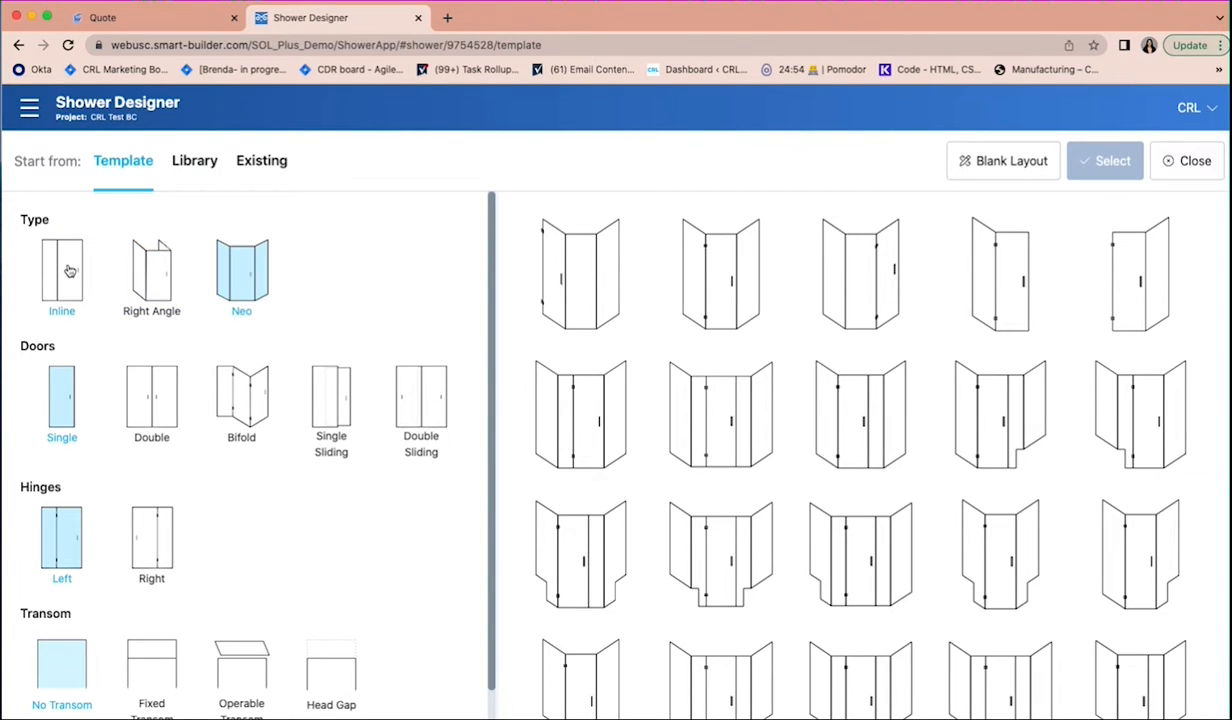
pyautogui.click(61, 273)
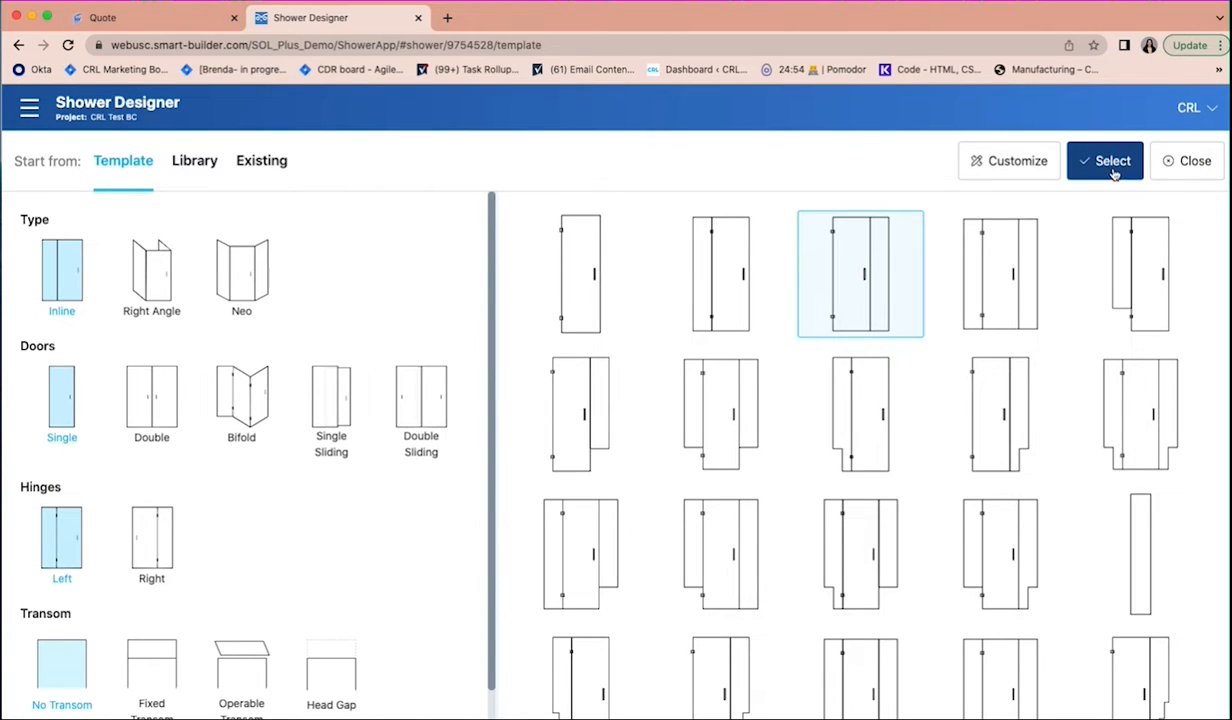
pyautogui.click(1104, 160)
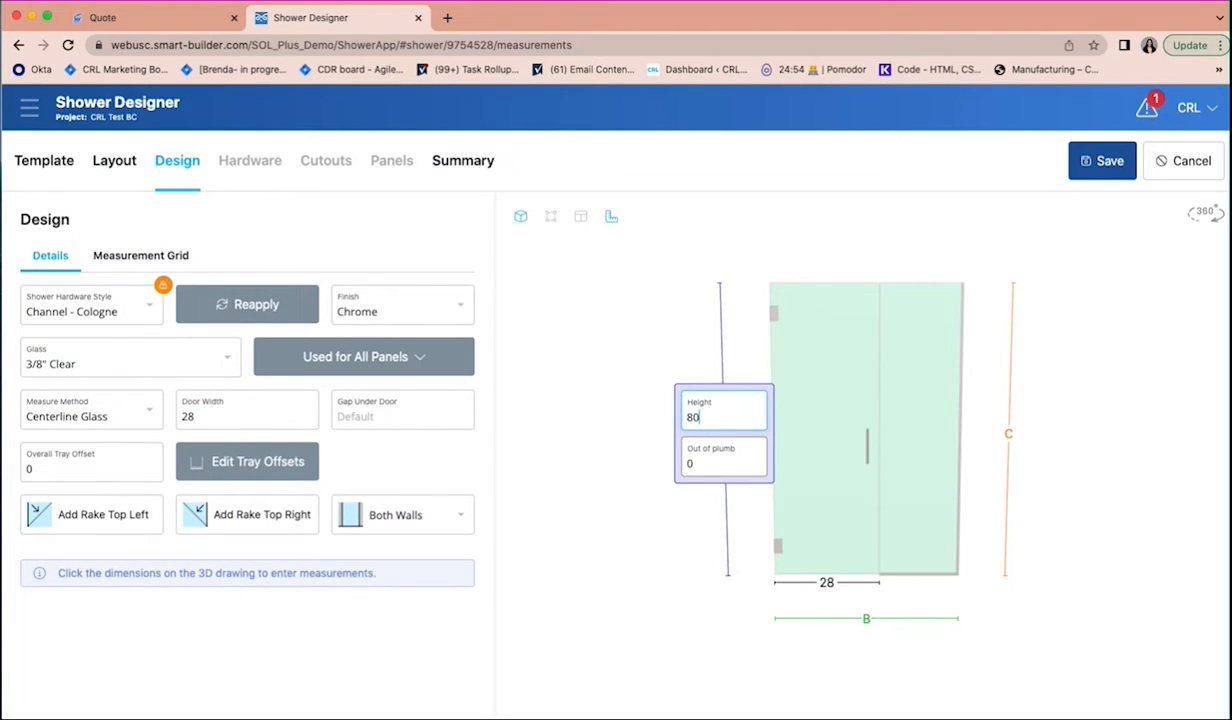
# Set the bottom width B to 50, tilt the 3D model, and view the door glass drawing.
pyautogui.click(827, 582)
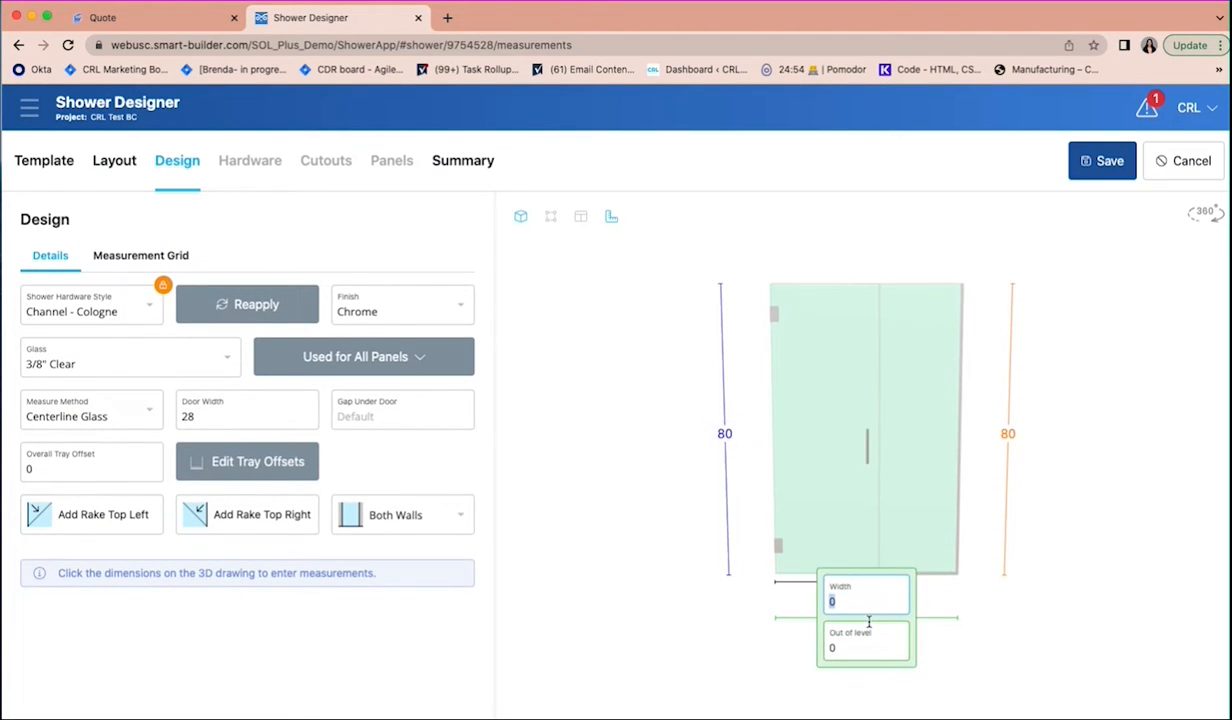
pyautogui.write('50')
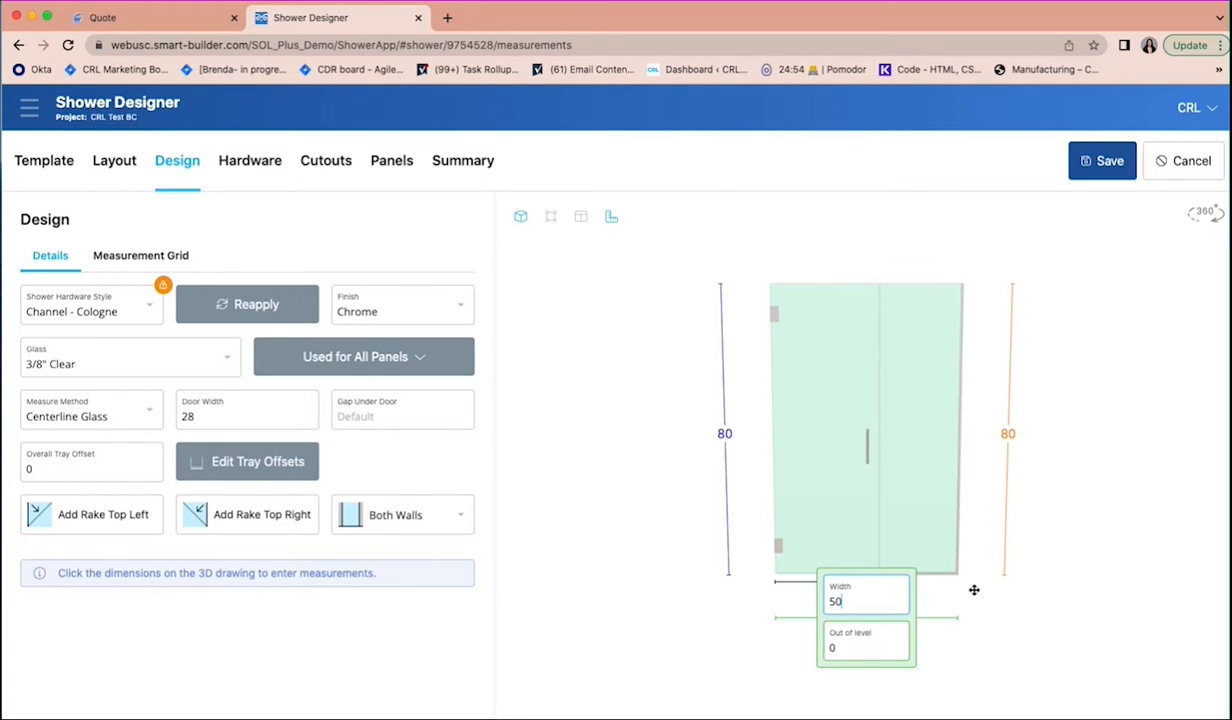
pyautogui.moveTo(974, 590); pyautogui.dragTo(951, 594)
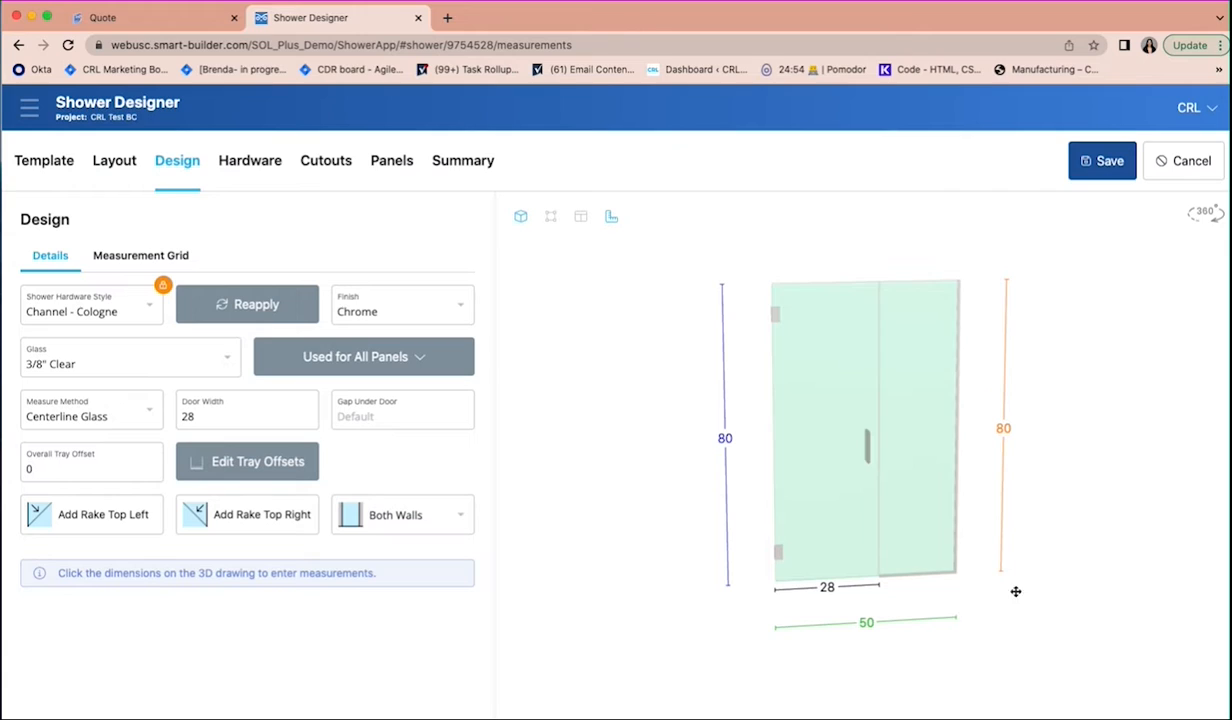
pyautogui.click(391, 160)
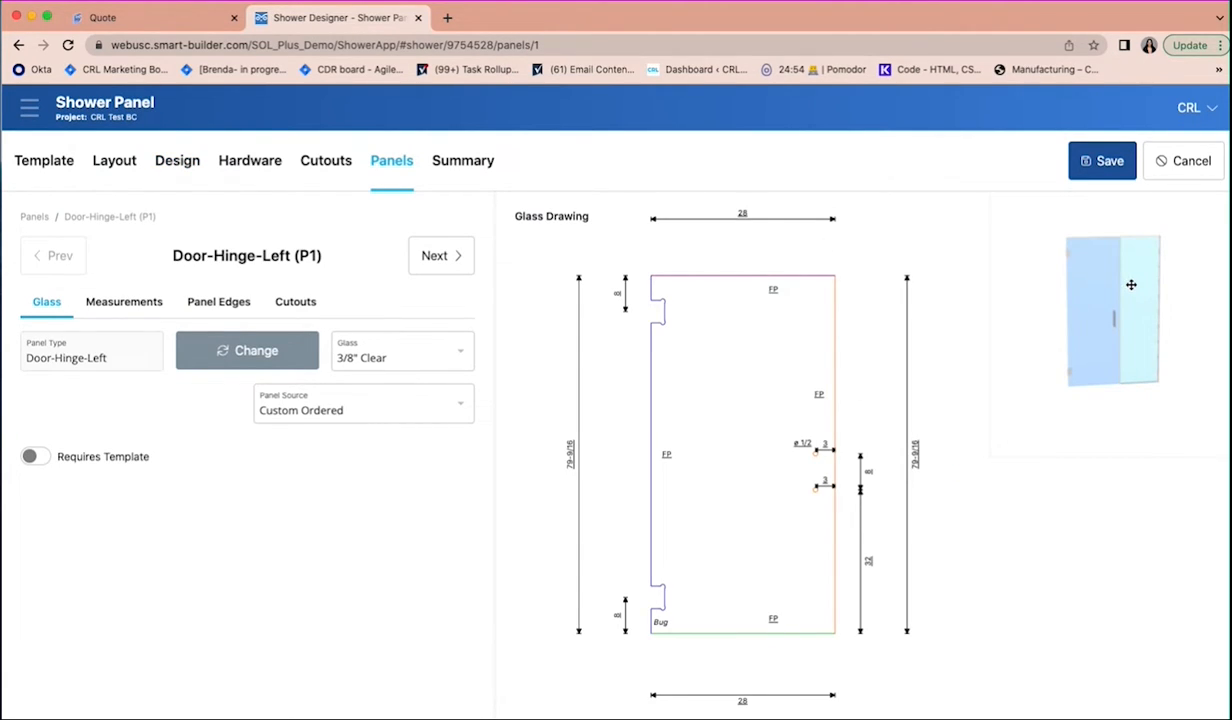
# Review the Side (P2) panel drawing, then scroll through the hinges, pull, channel and seals.
pyautogui.click(441, 255)
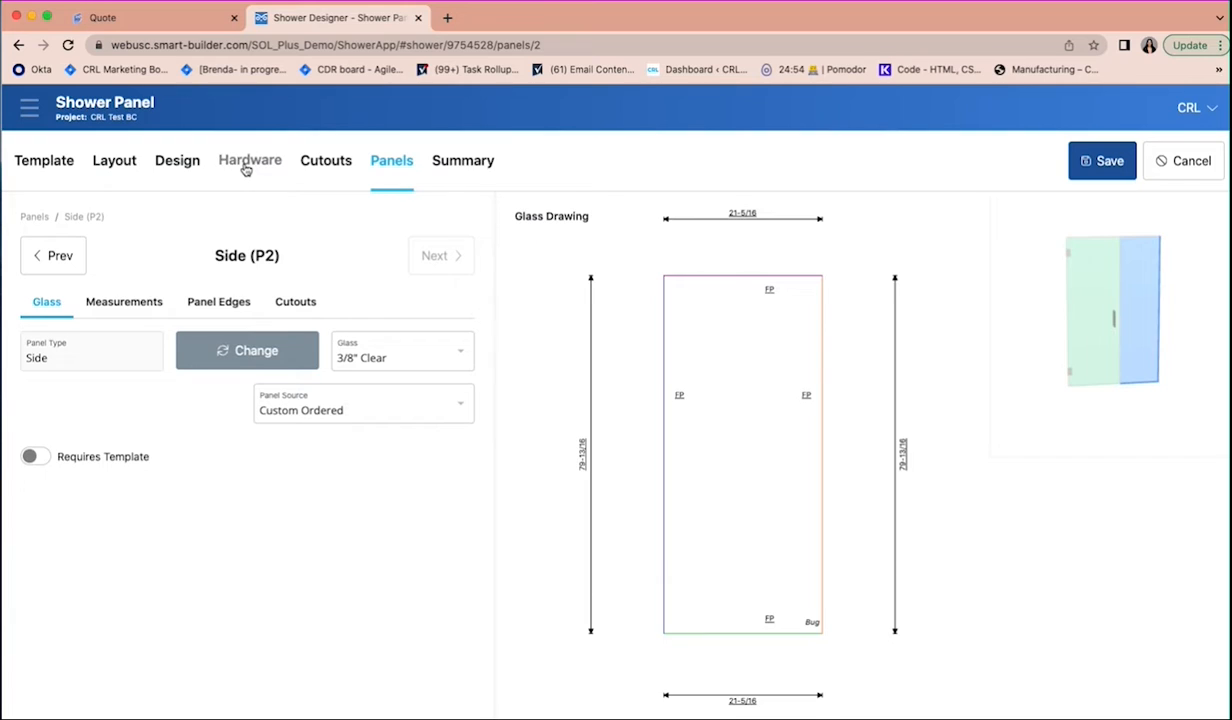
pyautogui.click(249, 160)
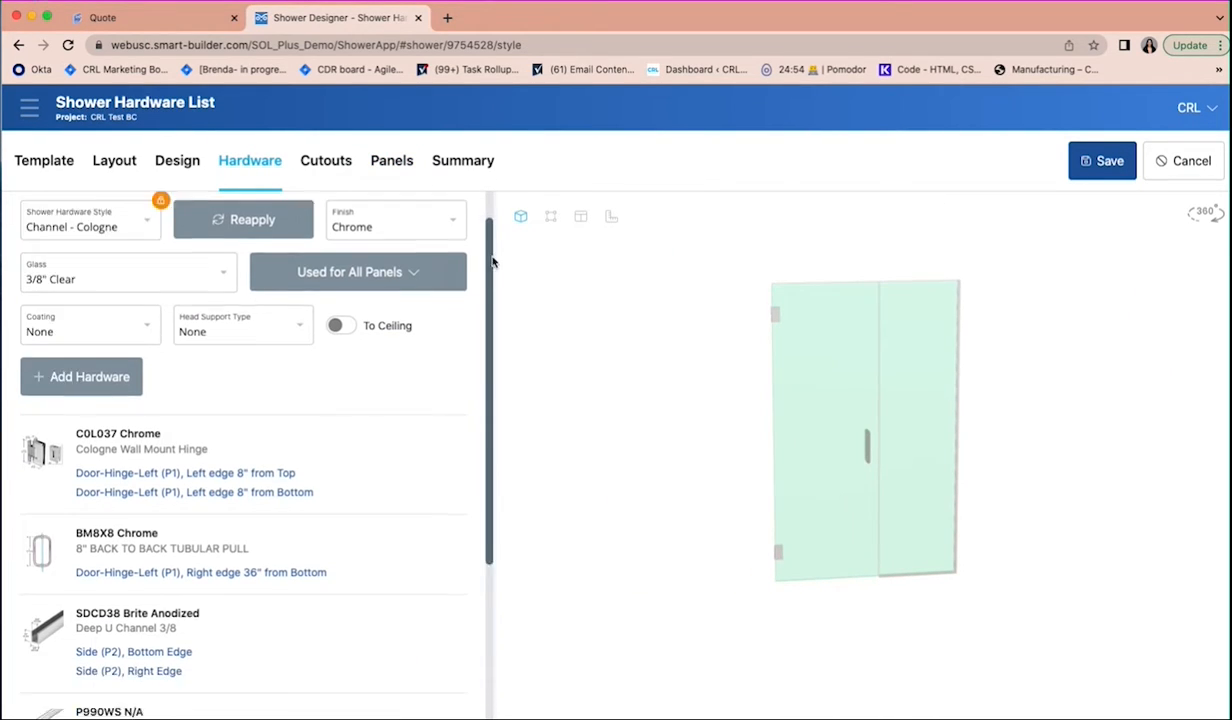
pyautogui.scroll(-3)
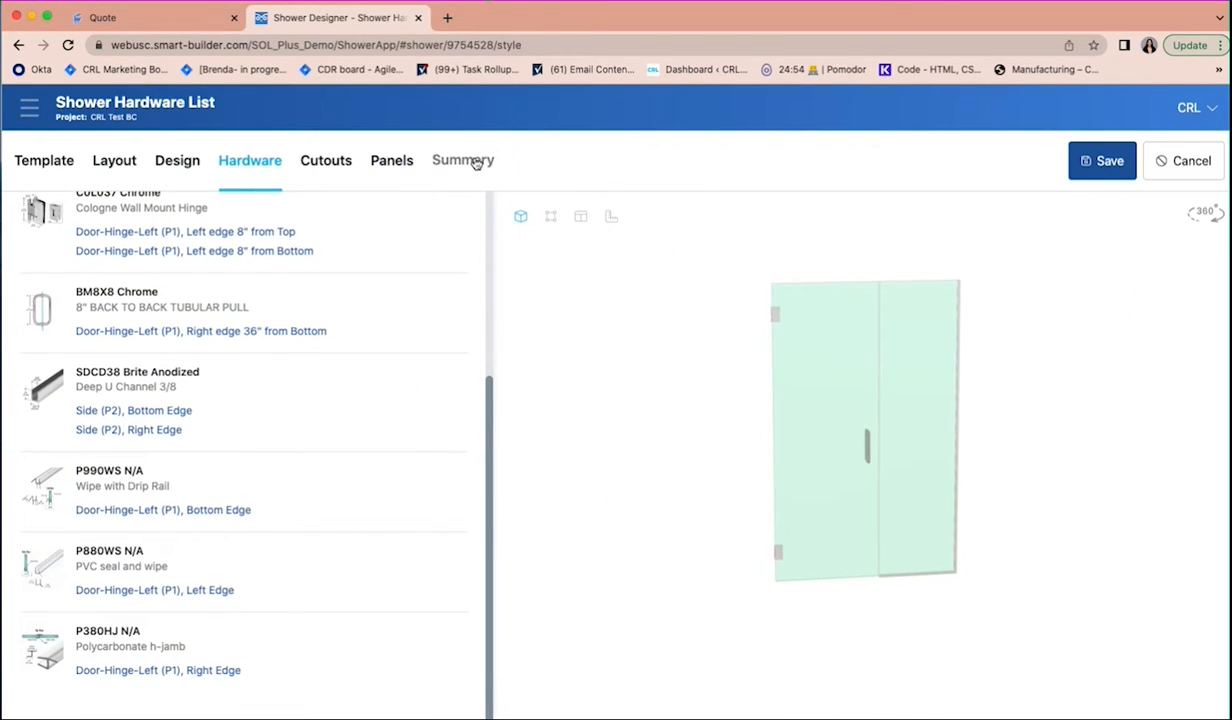
# Add the install note 'install at 4 pm' on the Summary, save, and close the designer.
pyautogui.click(462, 160)
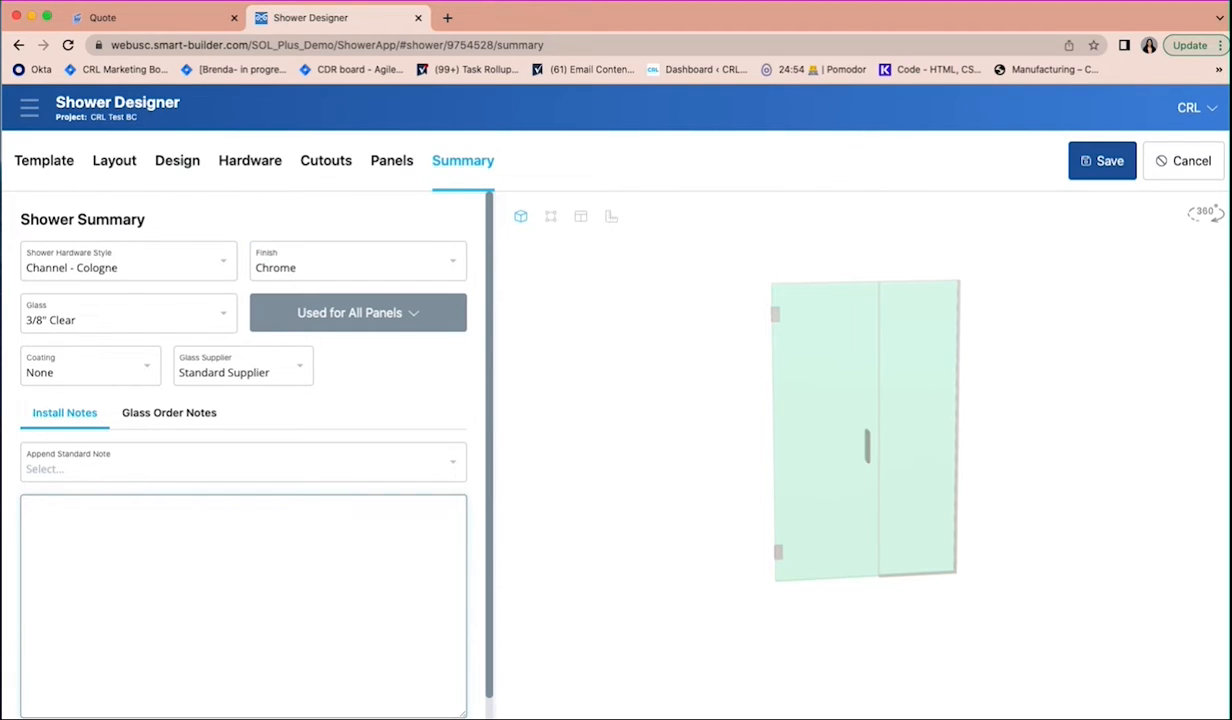
pyautogui.write('install at 4 p')
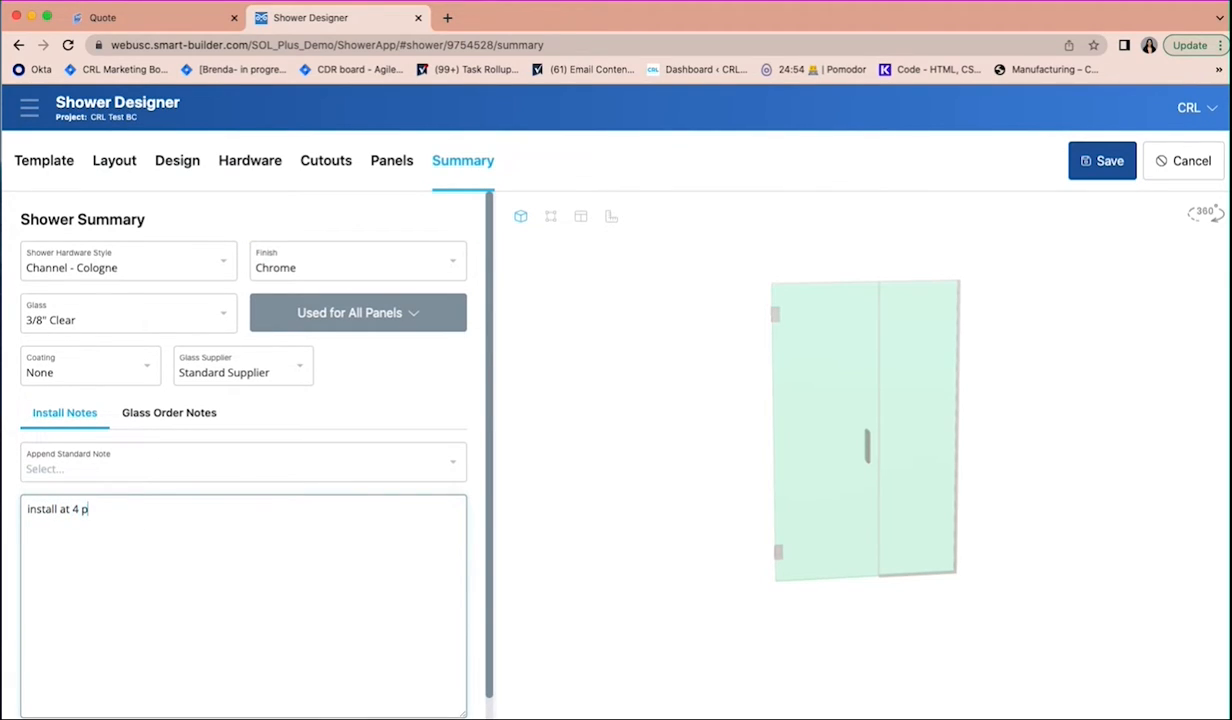
pyautogui.write('m')
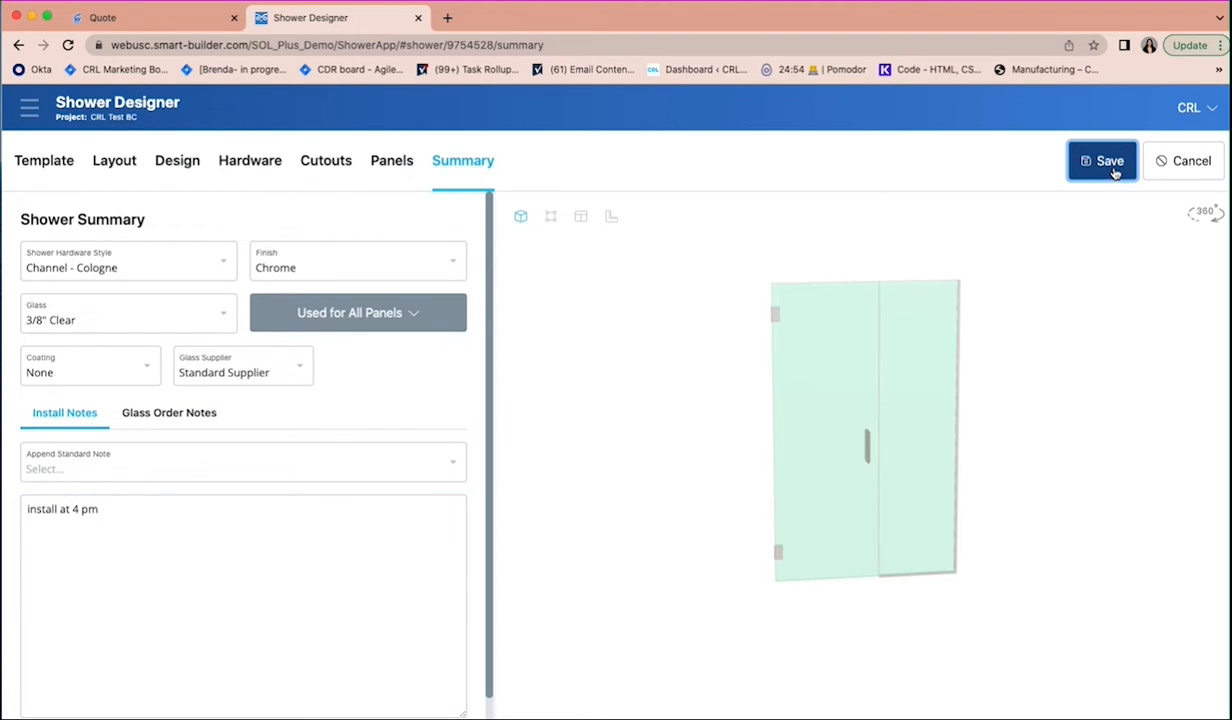
pyautogui.click(1101, 160)
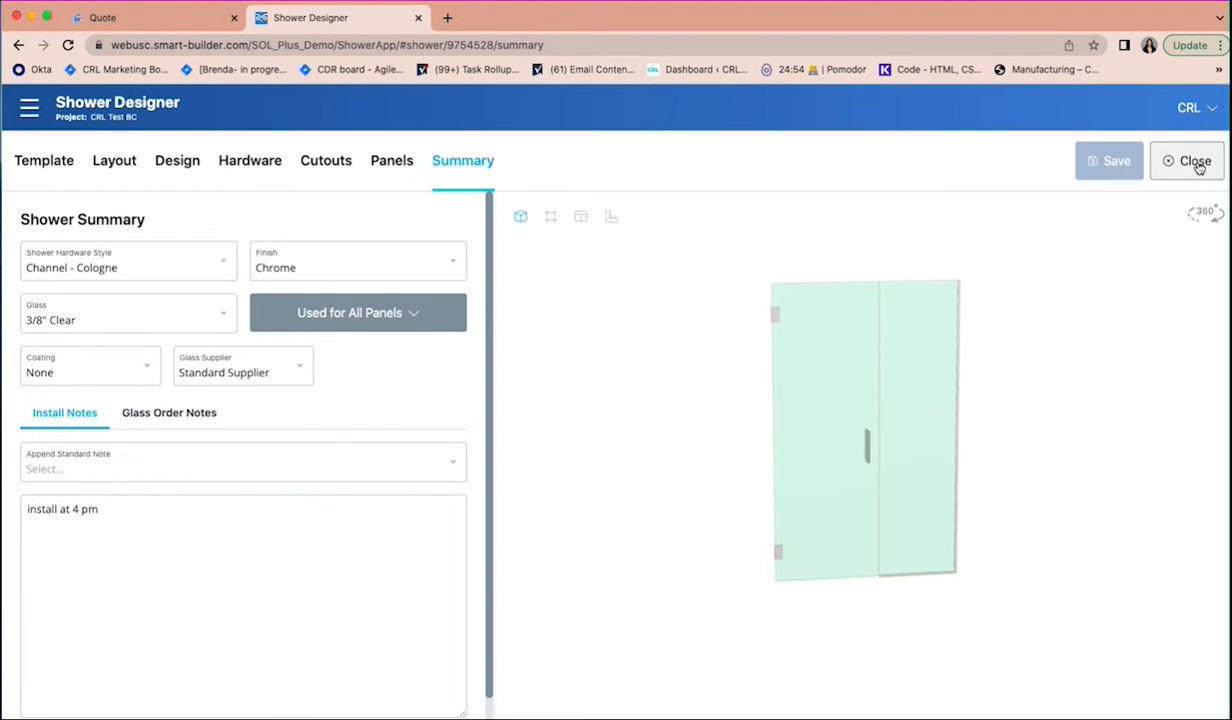
pyautogui.click(1187, 161)
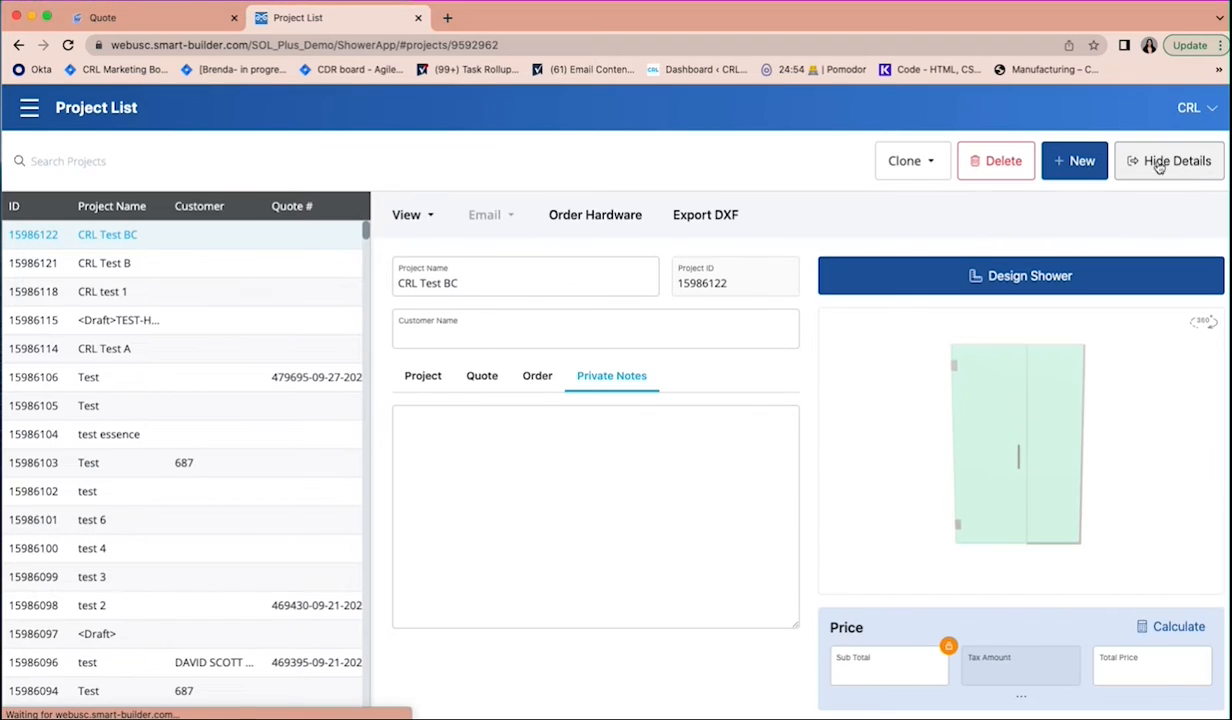
# Open CRL Test BC's Online Quote, scroll through it, and copy its web address.
pyautogui.click(406, 214)
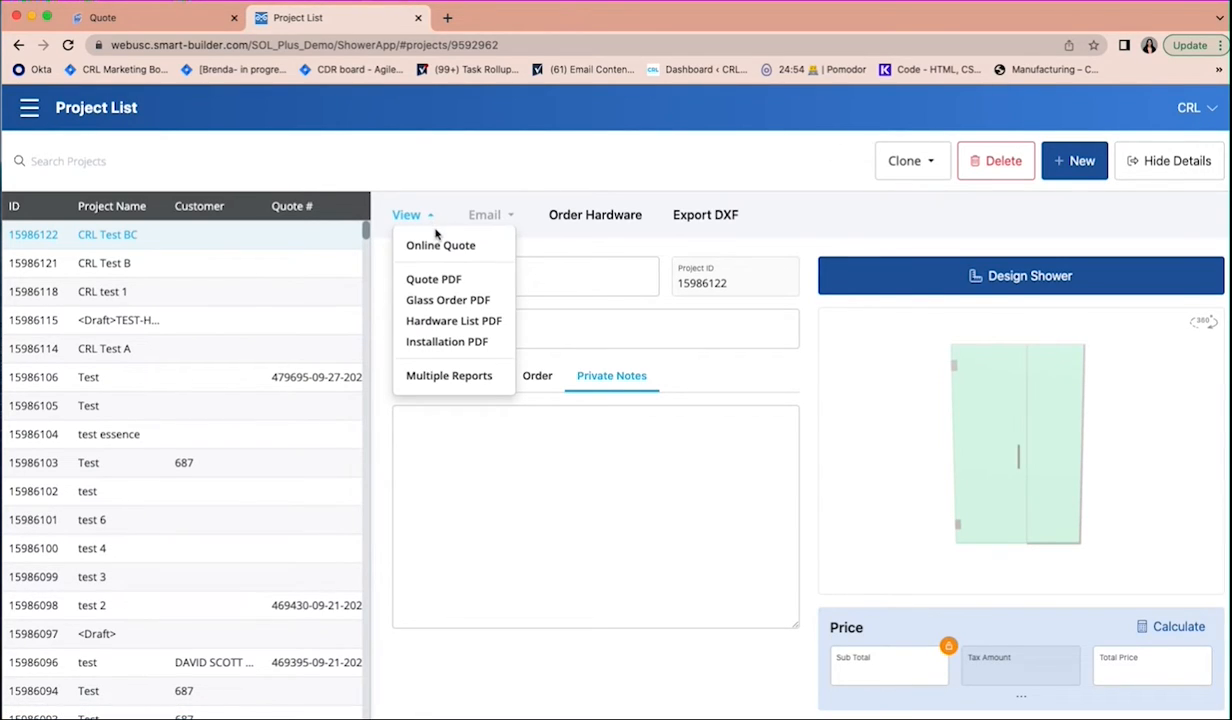
pyautogui.click(440, 245)
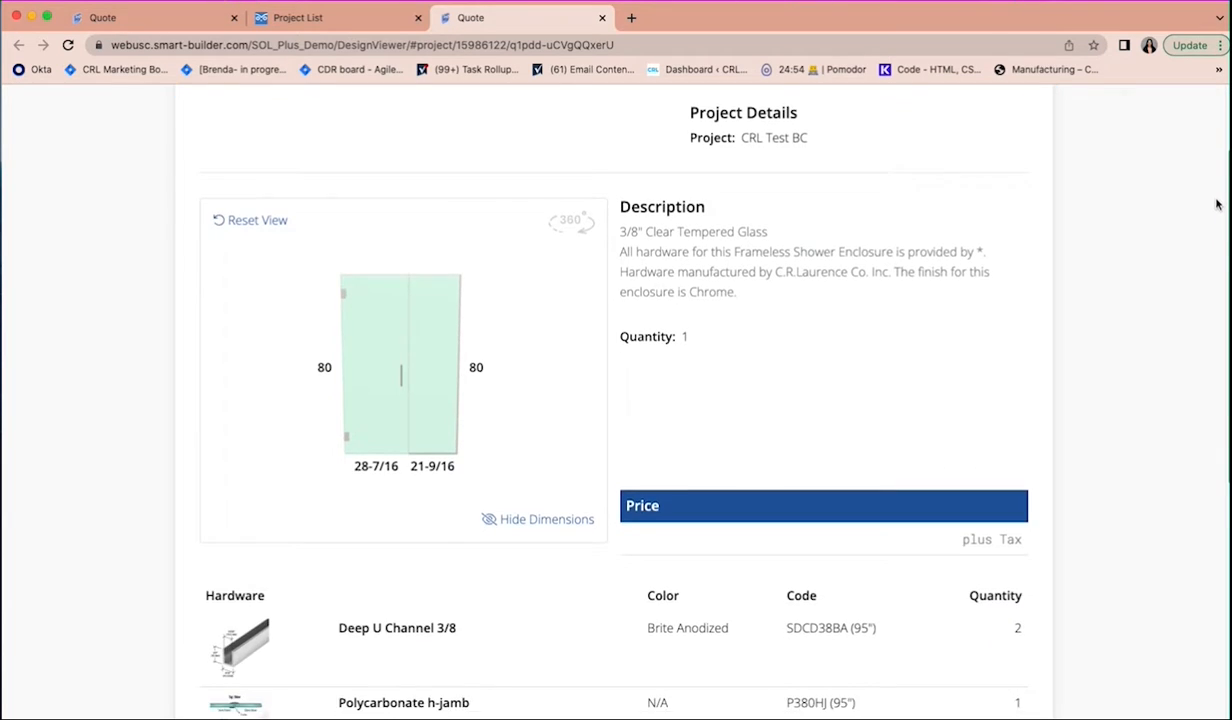
pyautogui.scroll(-3)
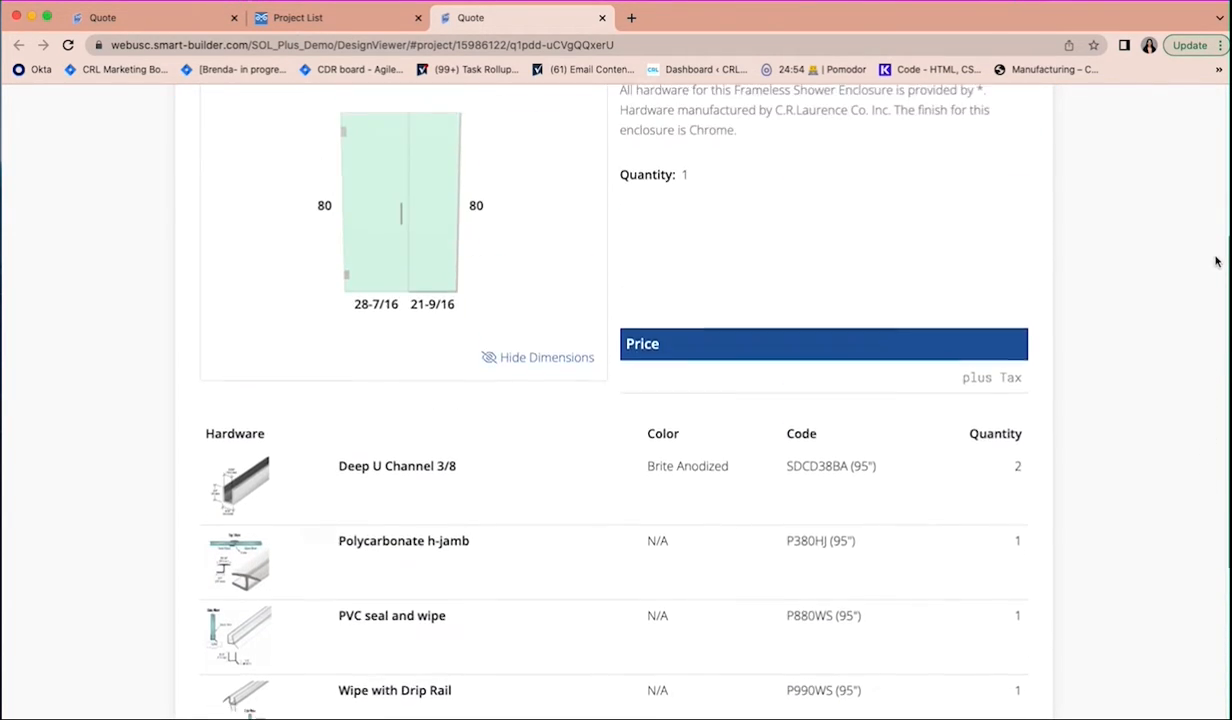
pyautogui.rightClick(350, 45)
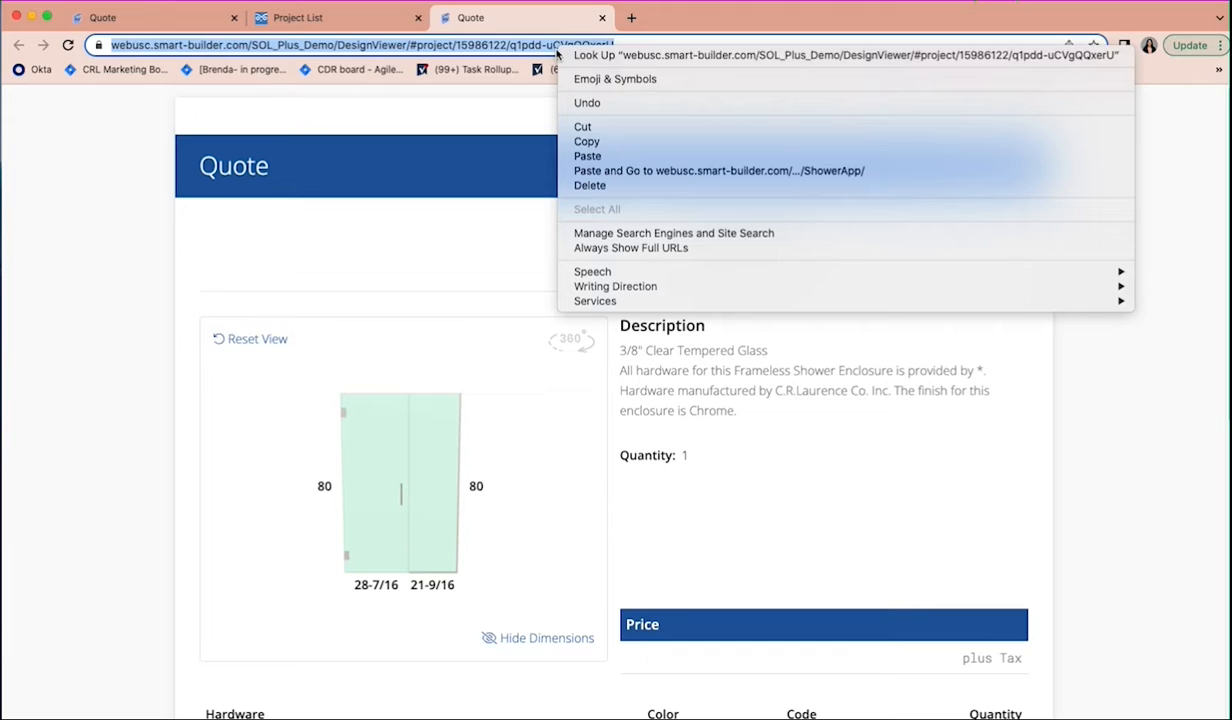
pyautogui.click(978, 415)
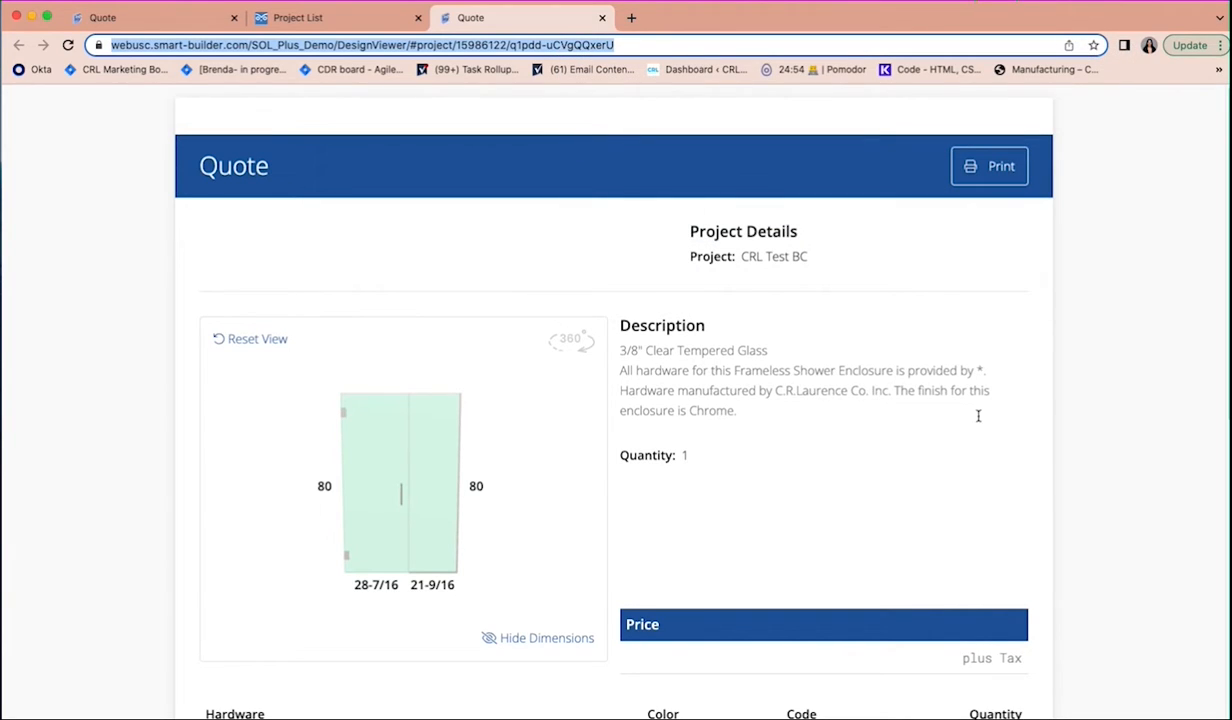
pyautogui.moveTo(1116, 335)
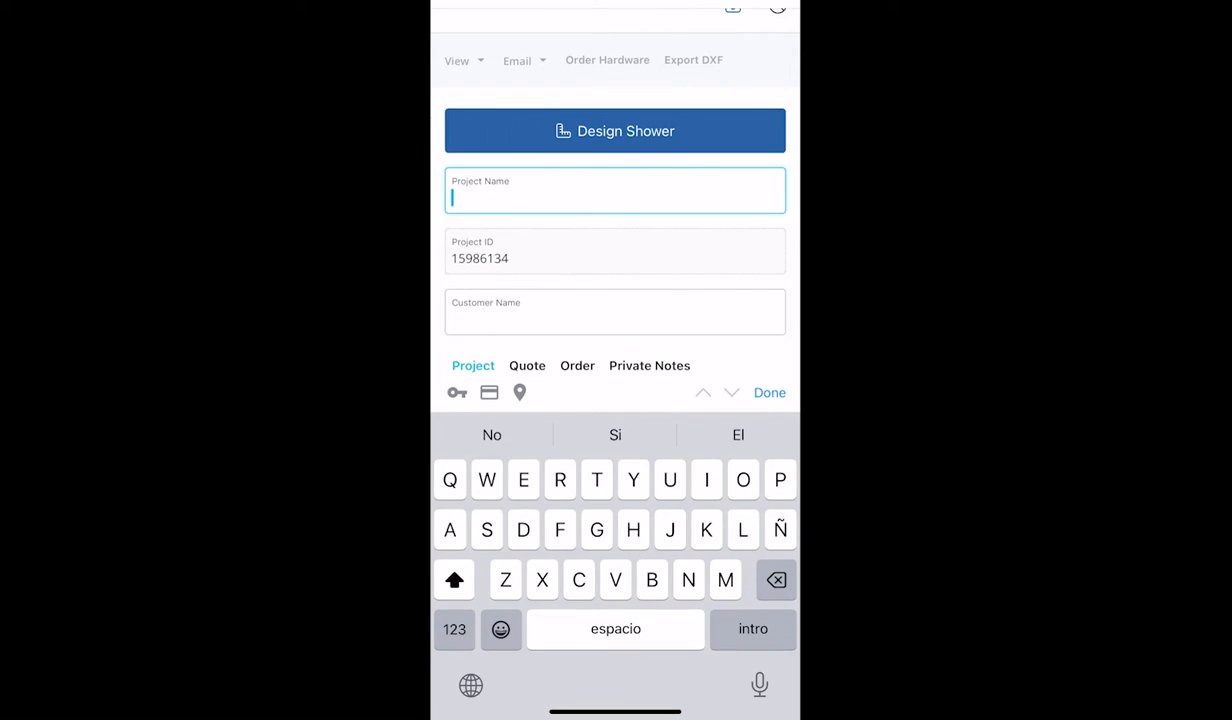
# Create CRL BC with the Inline/Single template, Channel - Geneva hardware and height 80.
pyautogui.write('CRL B')
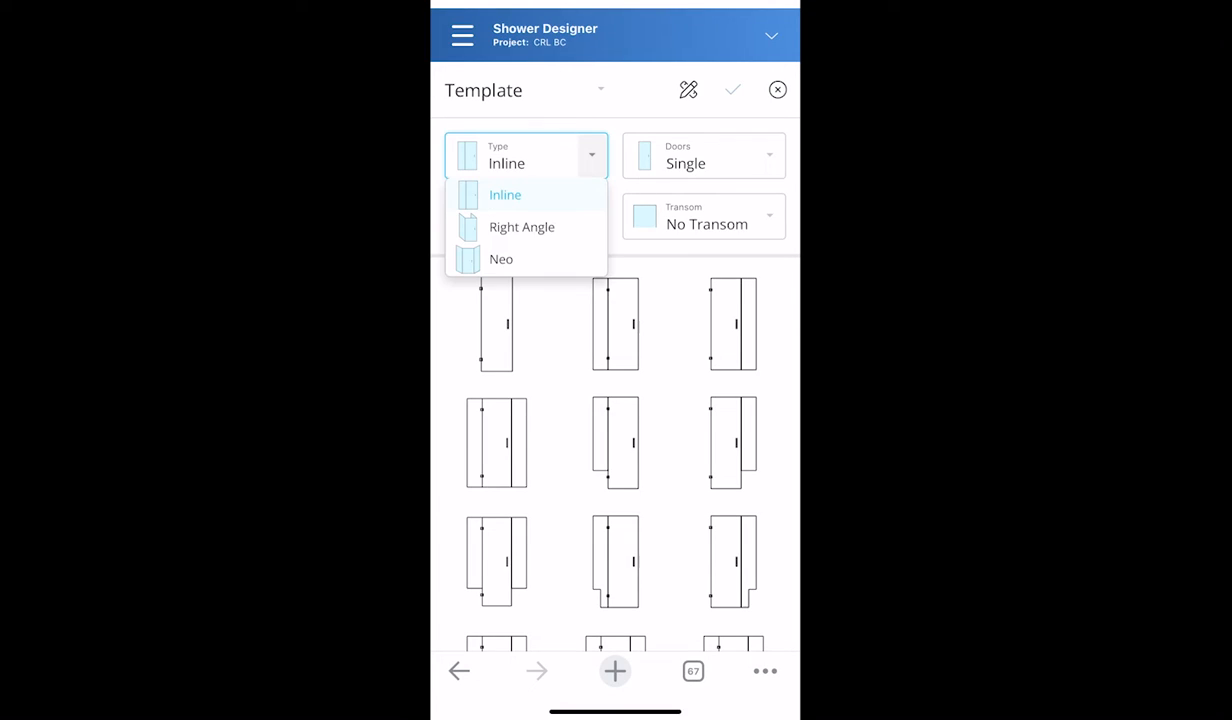
pyautogui.click(521, 227)
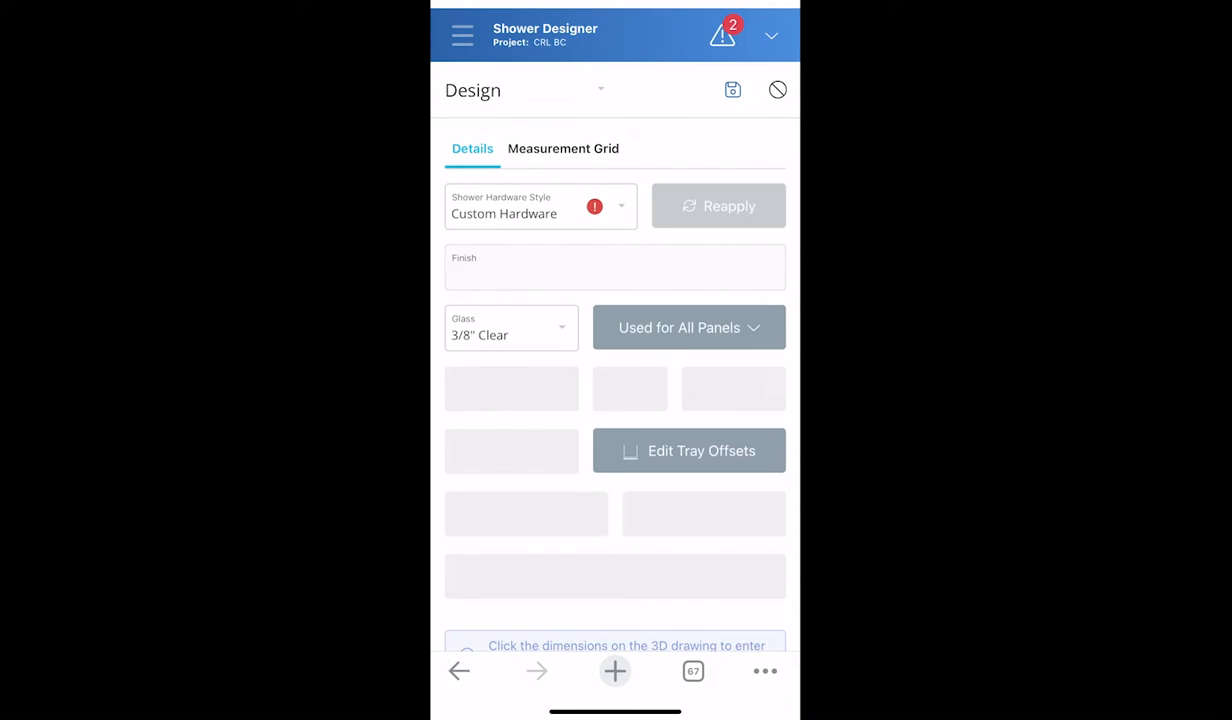
pyautogui.click(540, 206)
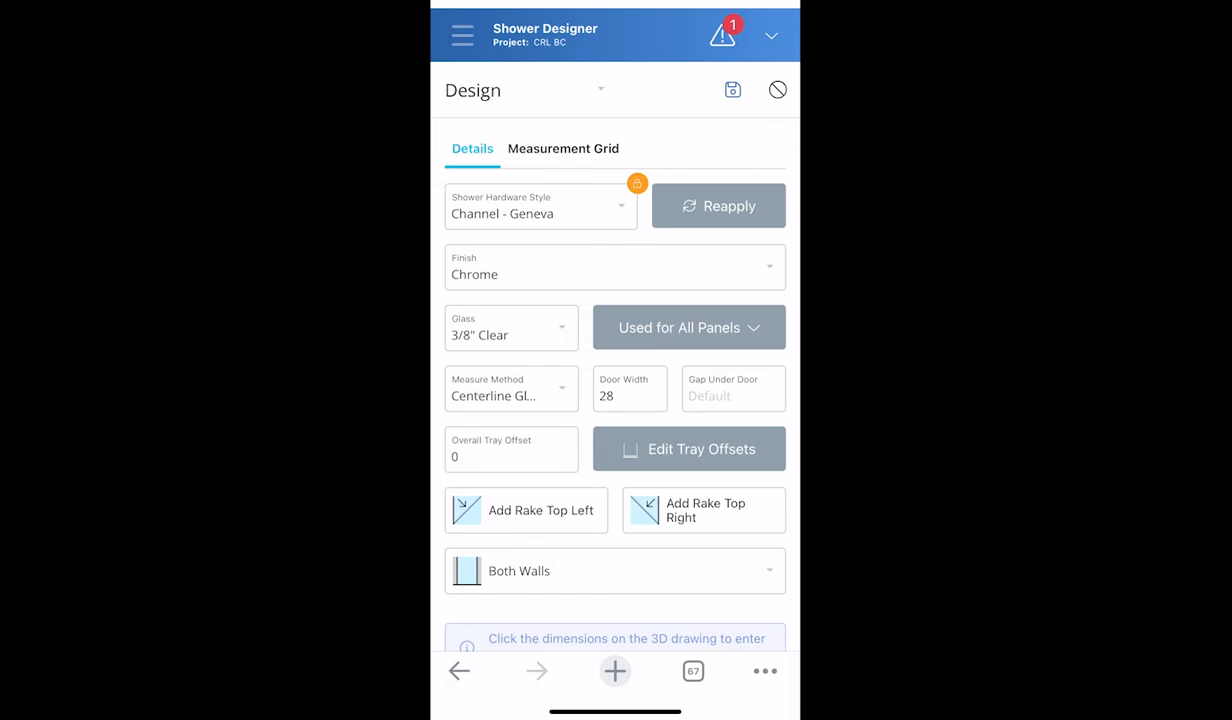
pyautogui.click(614, 267)
pyautogui.write('80')
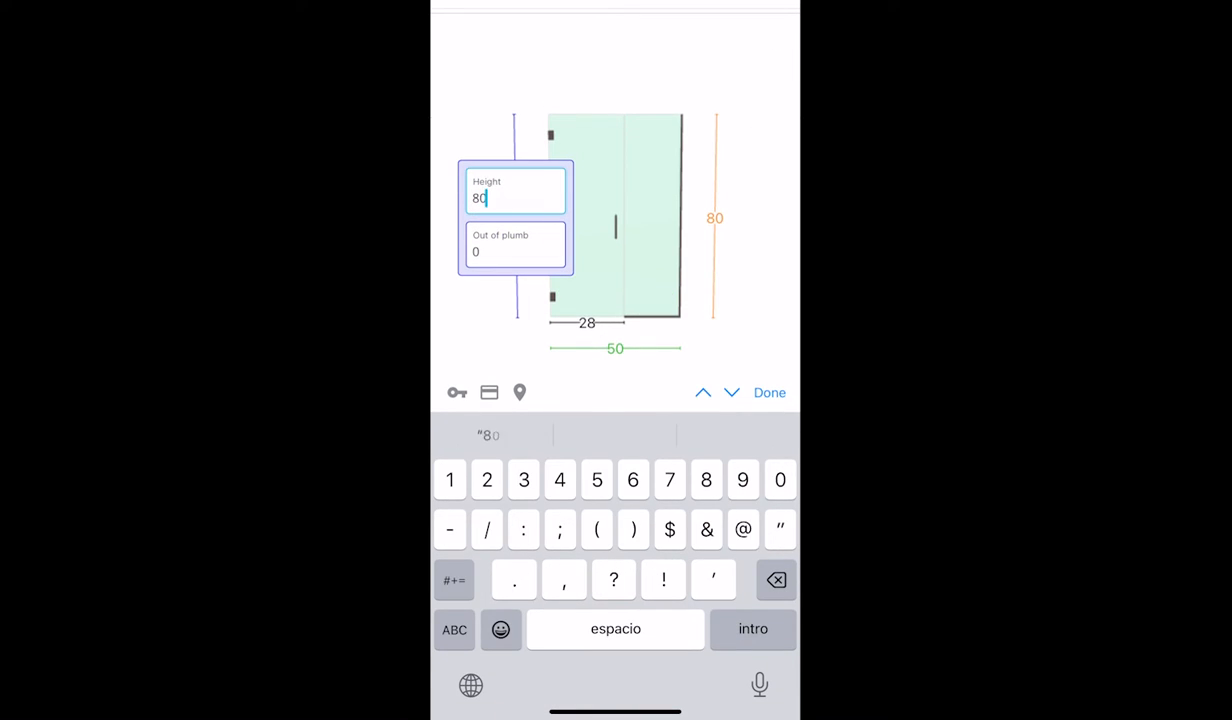
pyautogui.click(769, 392)
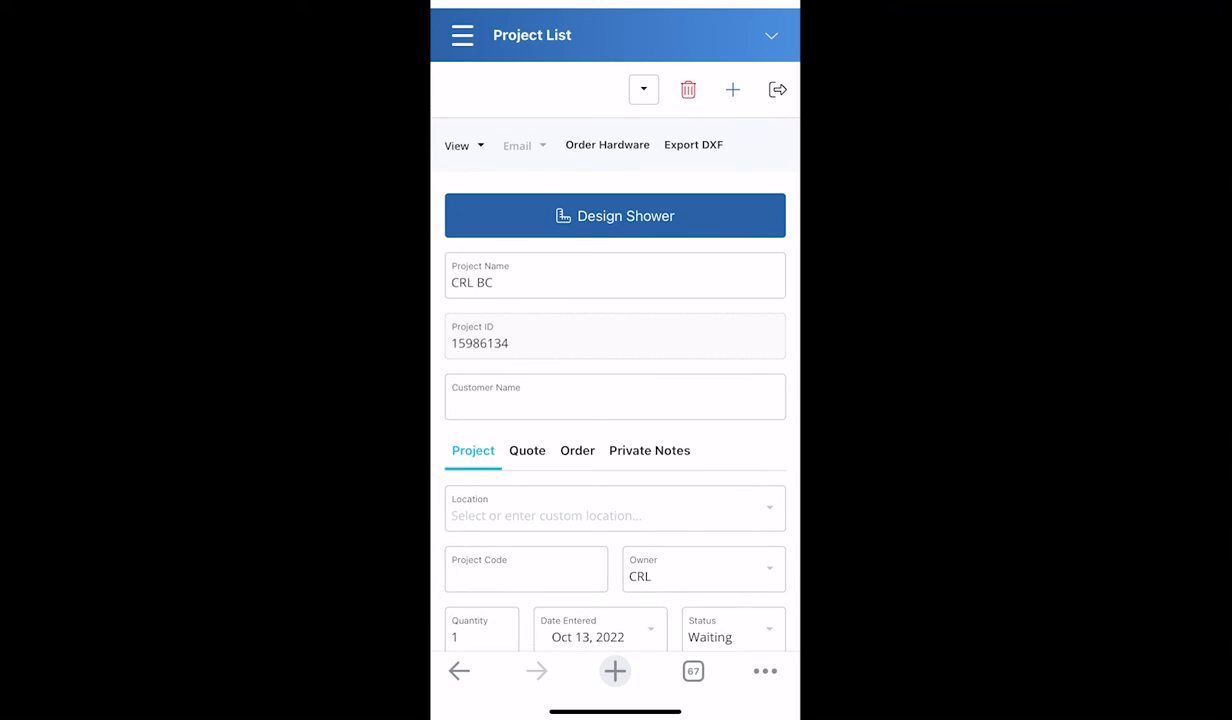
# Add the private note 'Install in the morning' and scroll CRL BC's online quote hardware list.
pyautogui.write('Install in the morning')
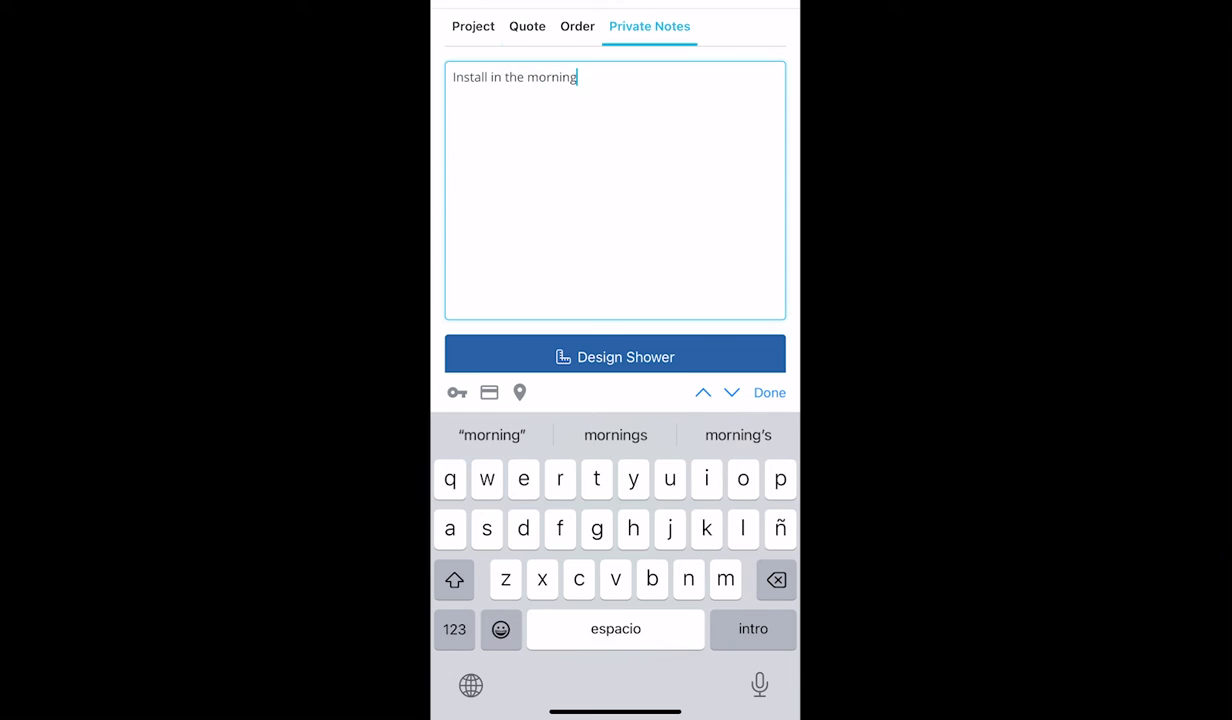
pyautogui.click(769, 392)
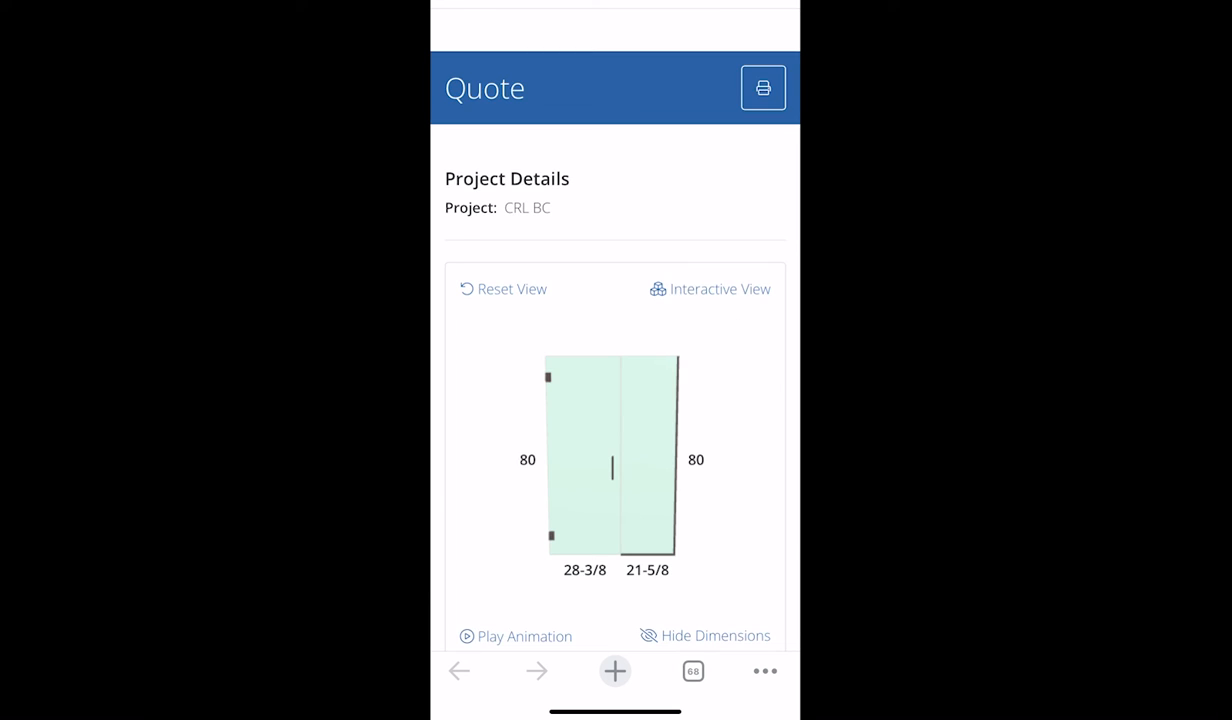
pyautogui.scroll(-3)
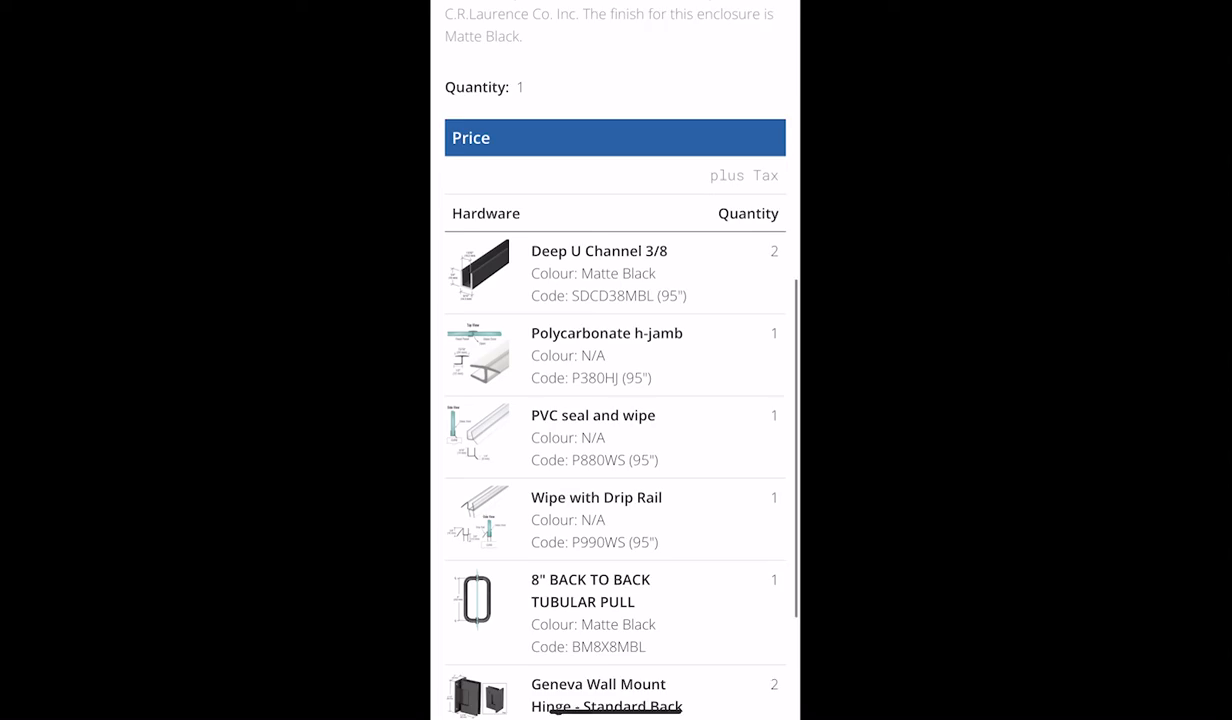